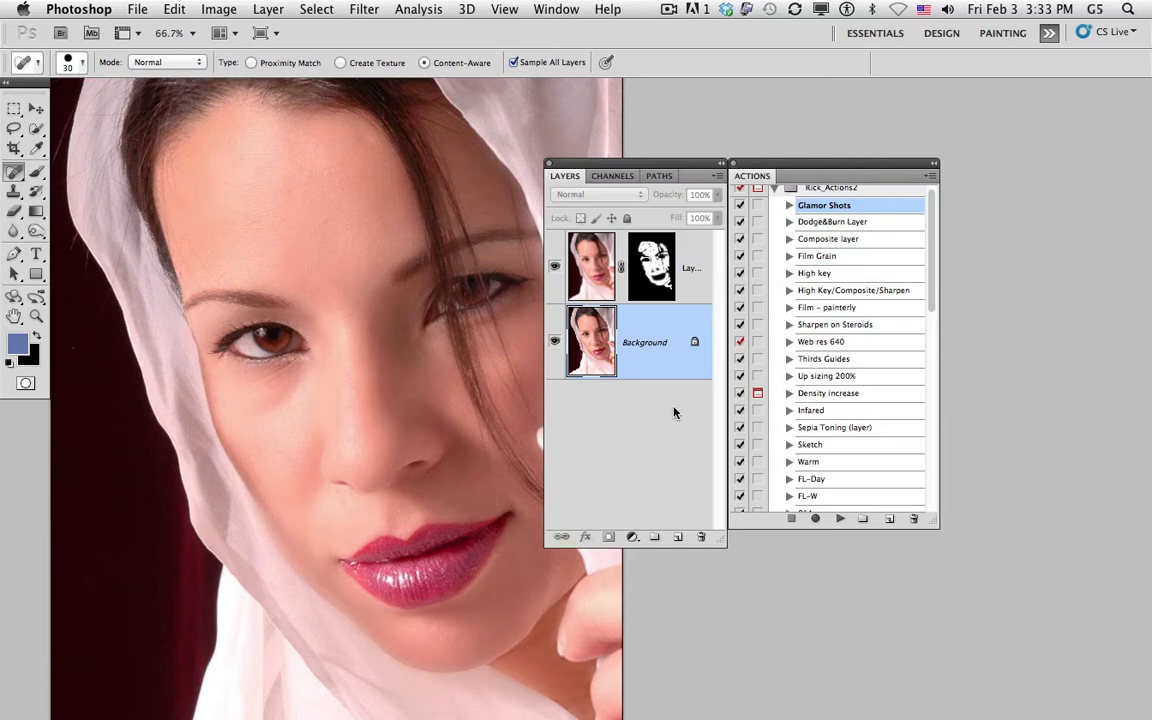
{"action": "mouse_move", "coordinate": [44, 236]}
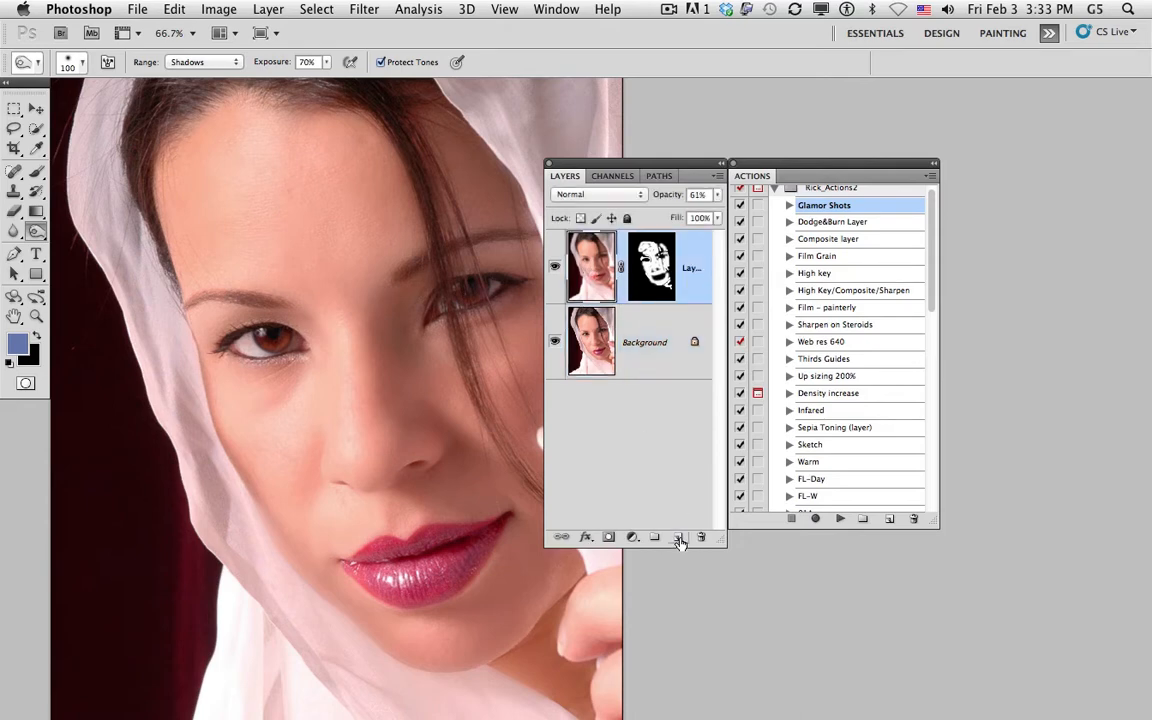
Create a new layer named 'Contour' in Overlay mode filled with neutral 50% gray.
{"action": "left_click", "coordinate": [680, 536]}
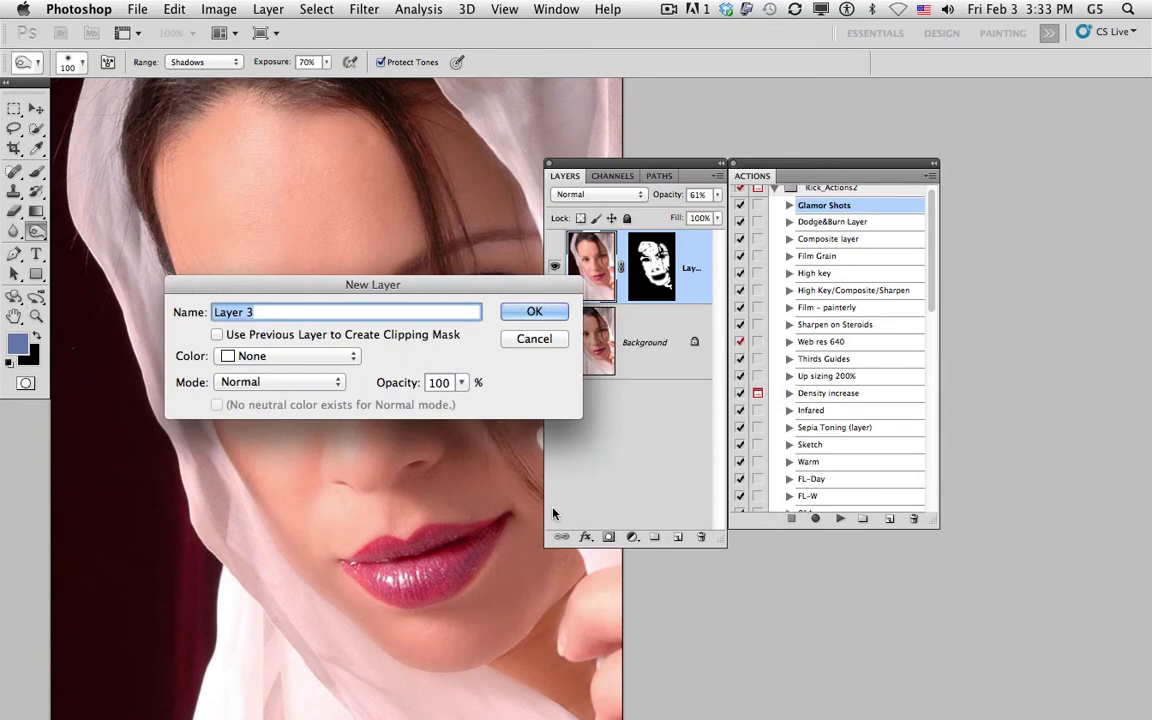
{"action": "type", "text": "Con"}
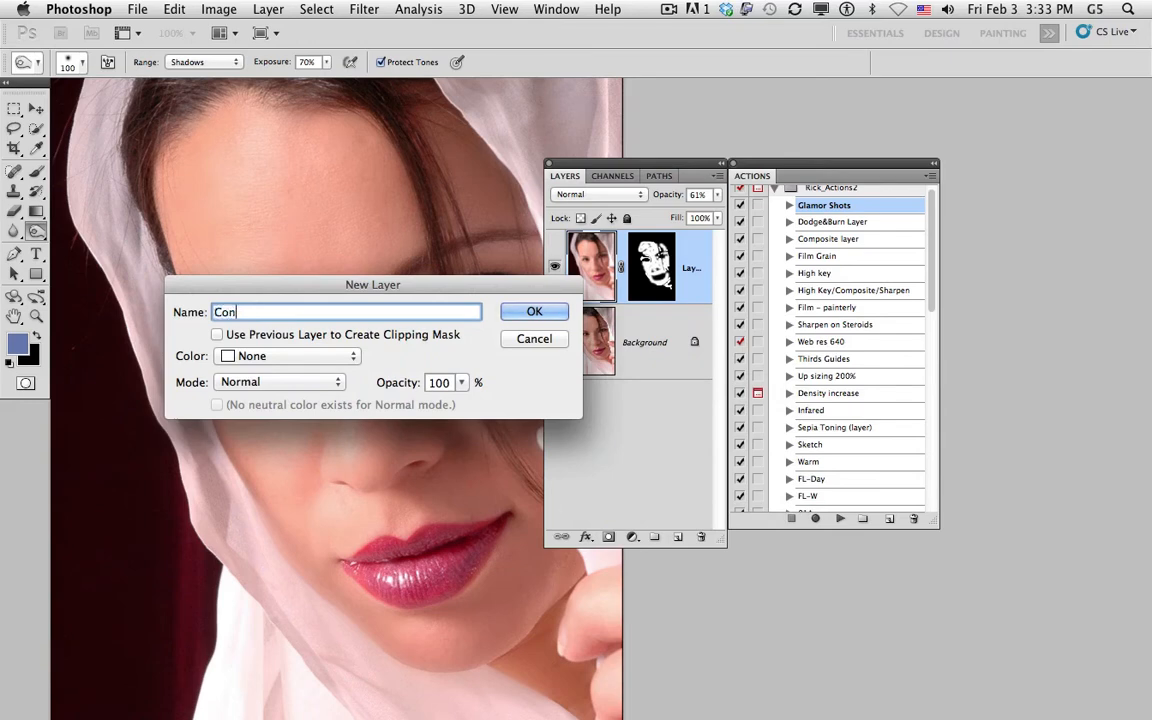
{"action": "type", "text": "tour"}
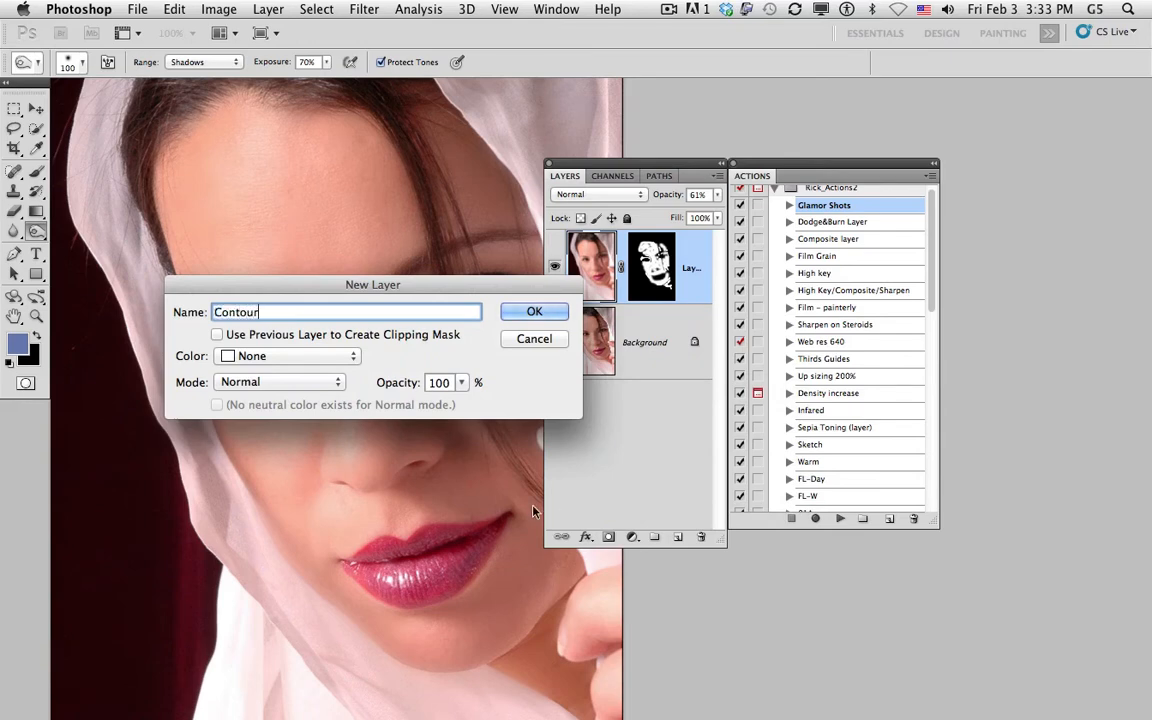
{"action": "left_click", "coordinate": [280, 382]}
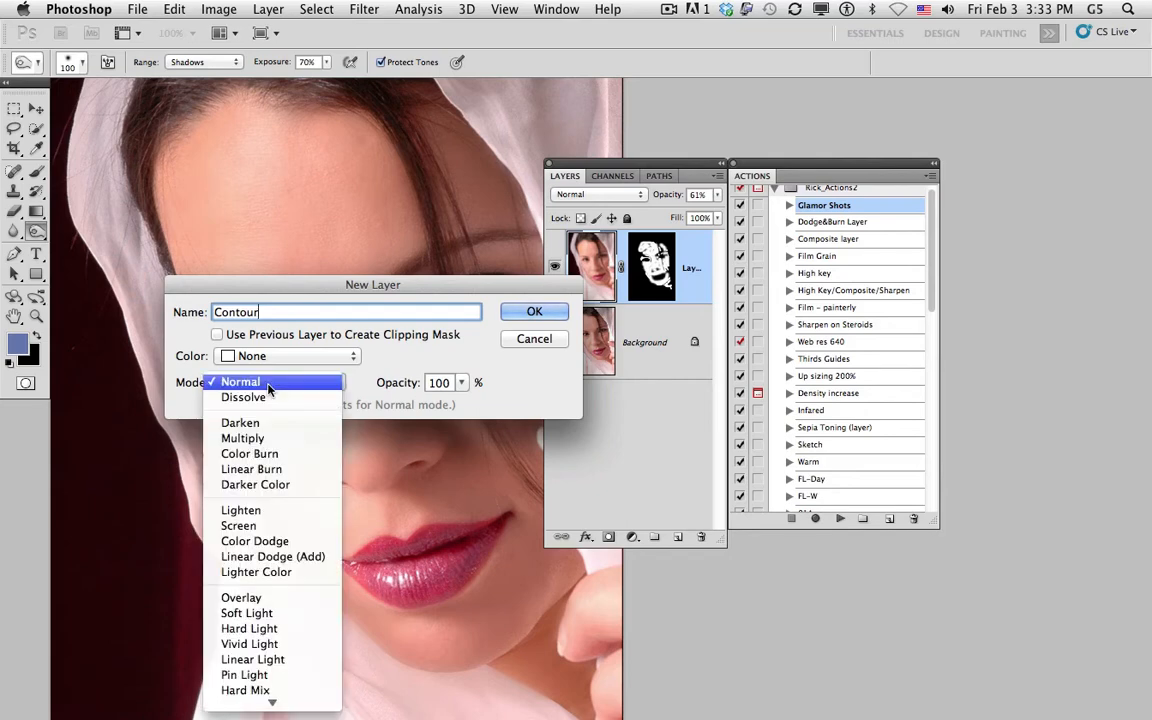
{"action": "mouse_move", "coordinate": [240, 596]}
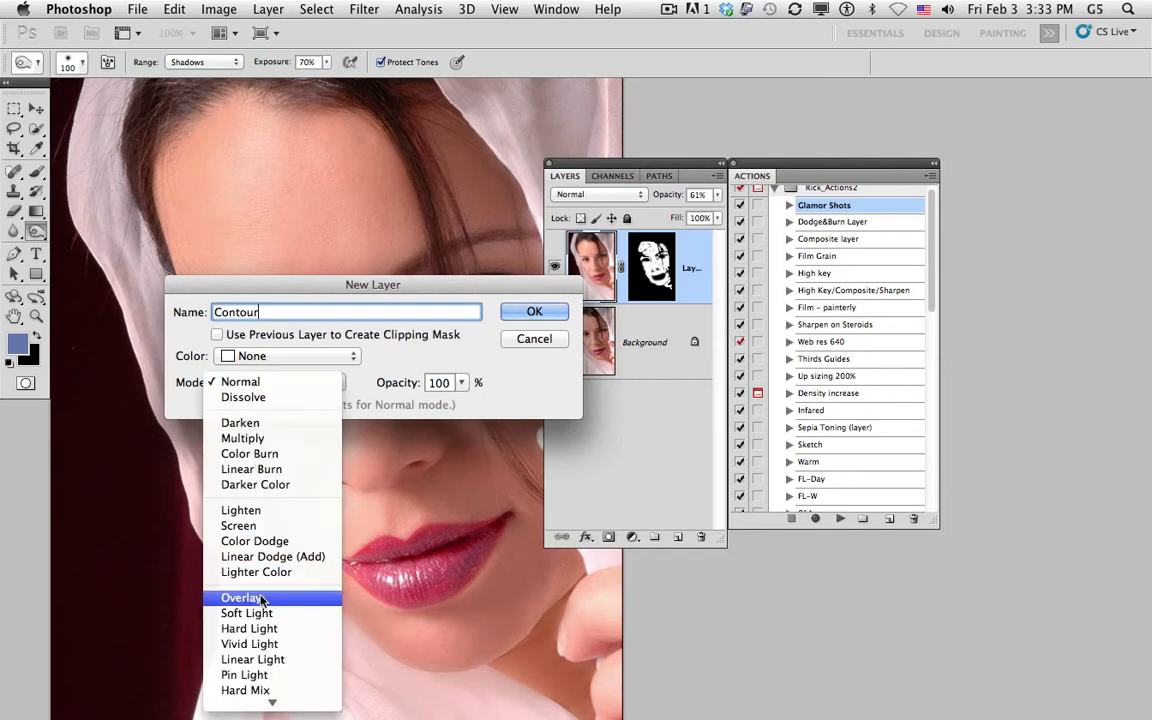
{"action": "left_click", "coordinate": [242, 596]}
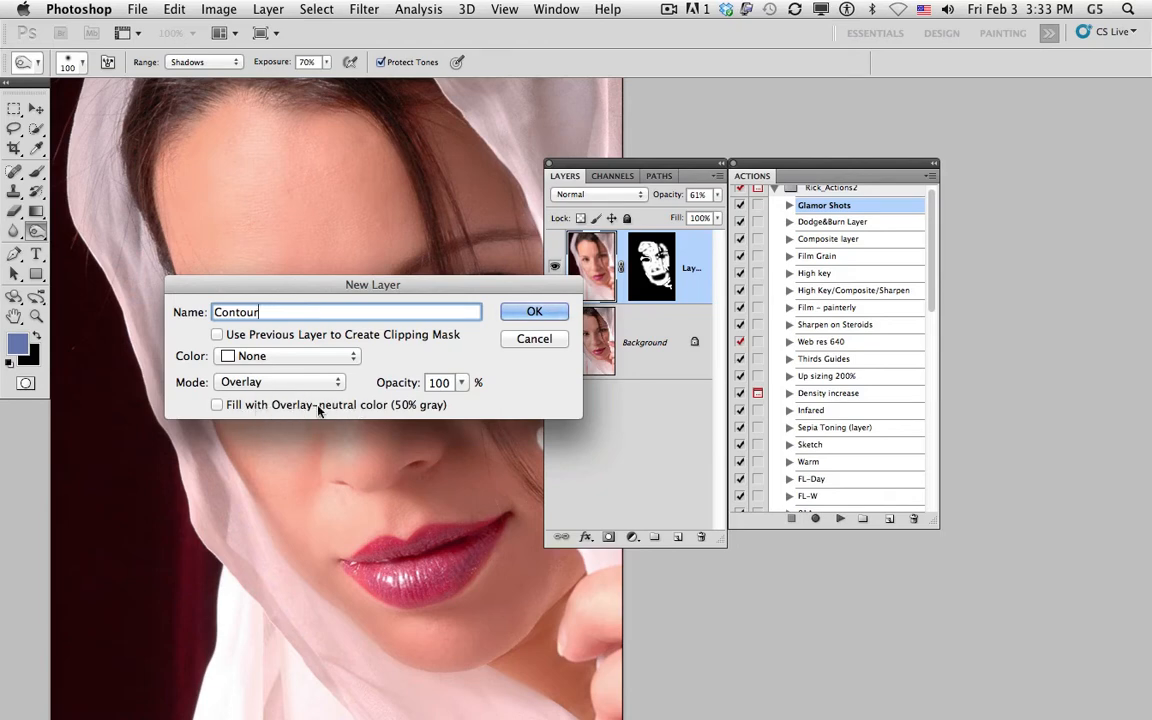
{"action": "mouse_move", "coordinate": [380, 414]}
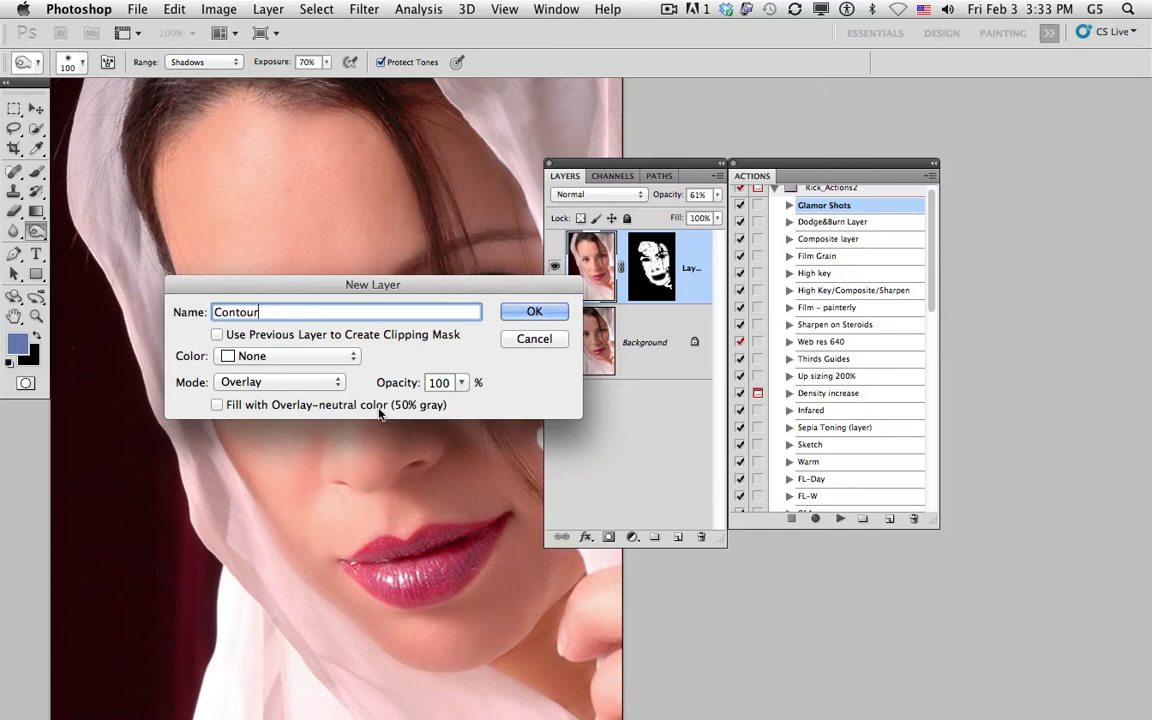
{"action": "left_click", "coordinate": [216, 404]}
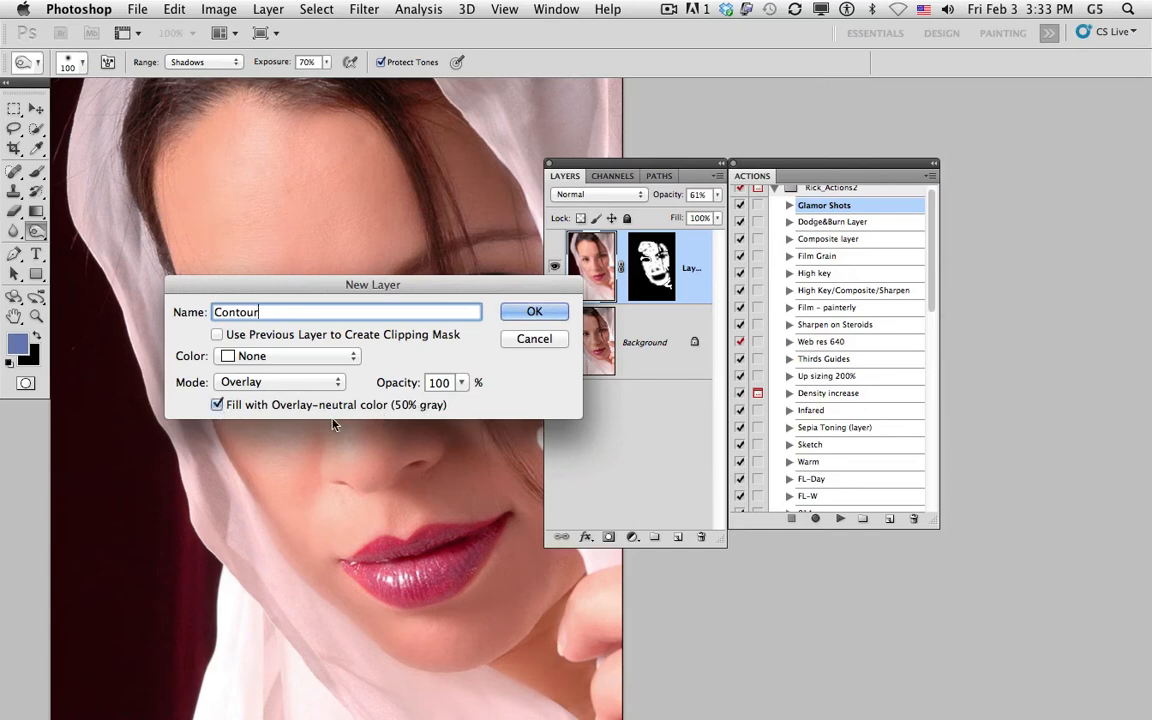
{"action": "left_click", "coordinate": [534, 312]}
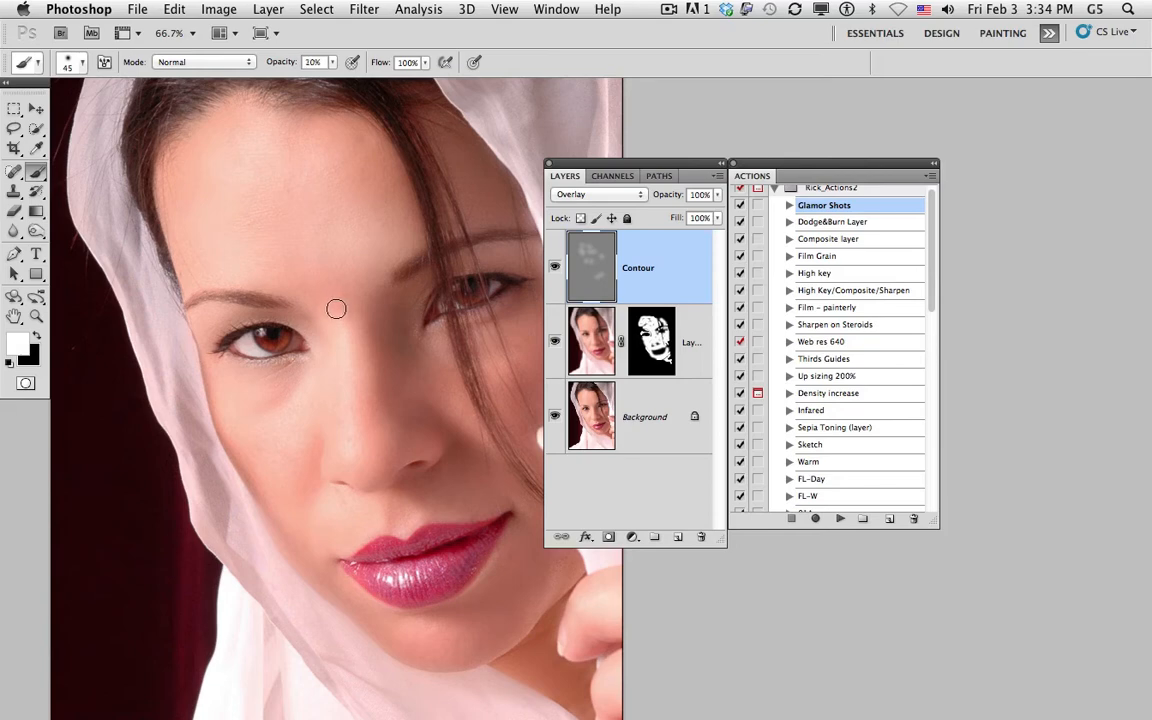
{"action": "mouse_move", "coordinate": [362, 464]}
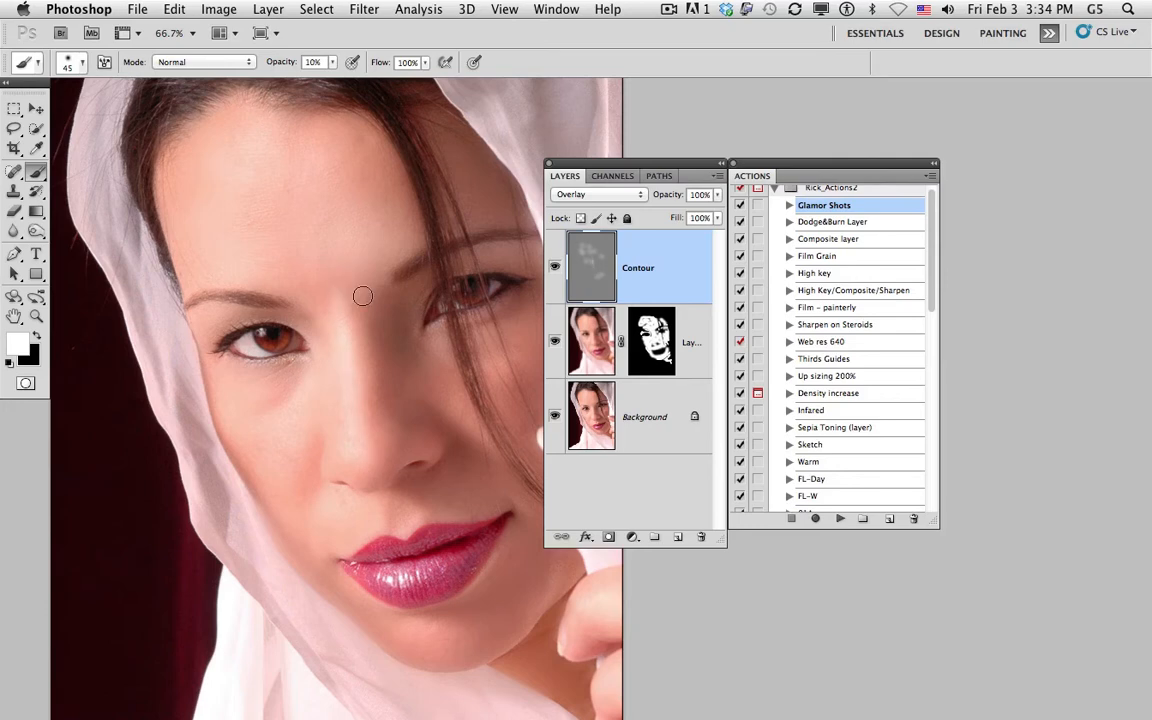
{"action": "mouse_move", "coordinate": [344, 302]}
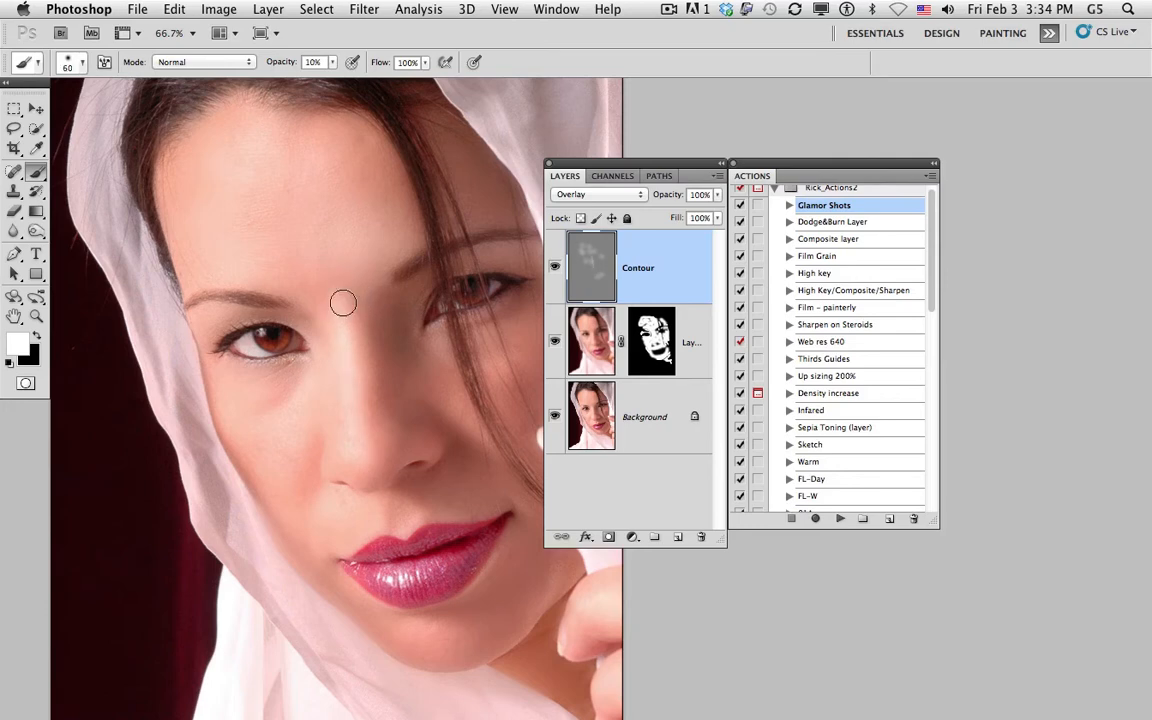
{"action": "mouse_move", "coordinate": [396, 304]}
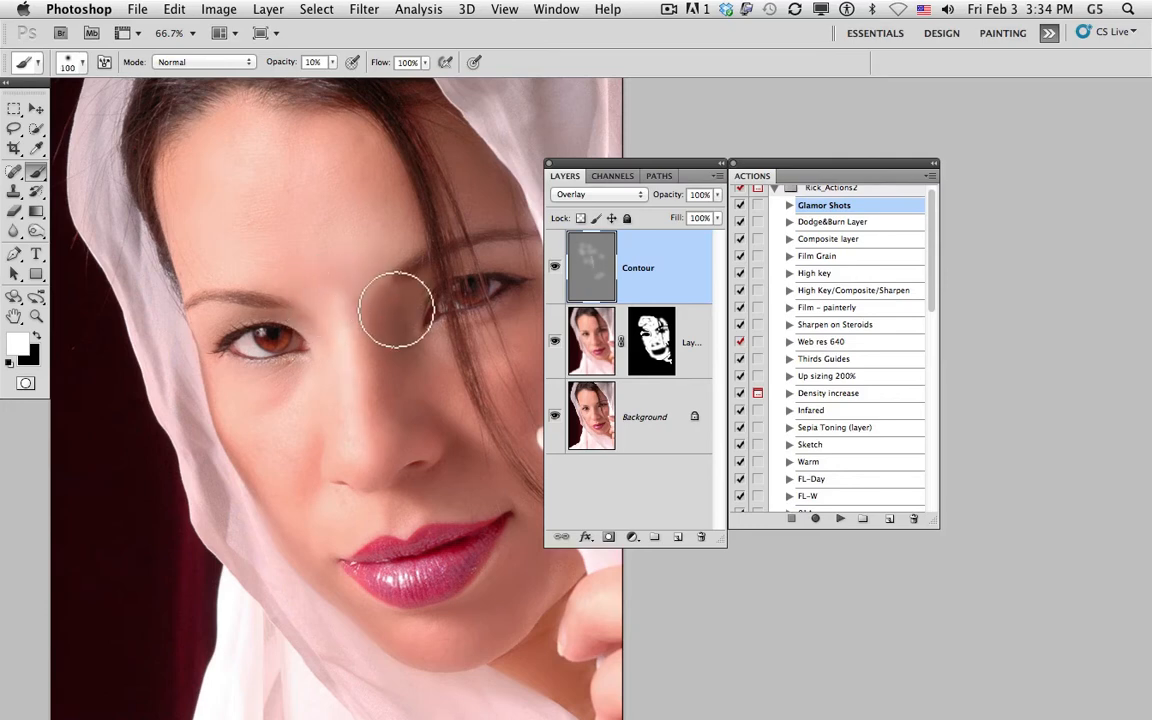
{"action": "mouse_move", "coordinate": [490, 324]}
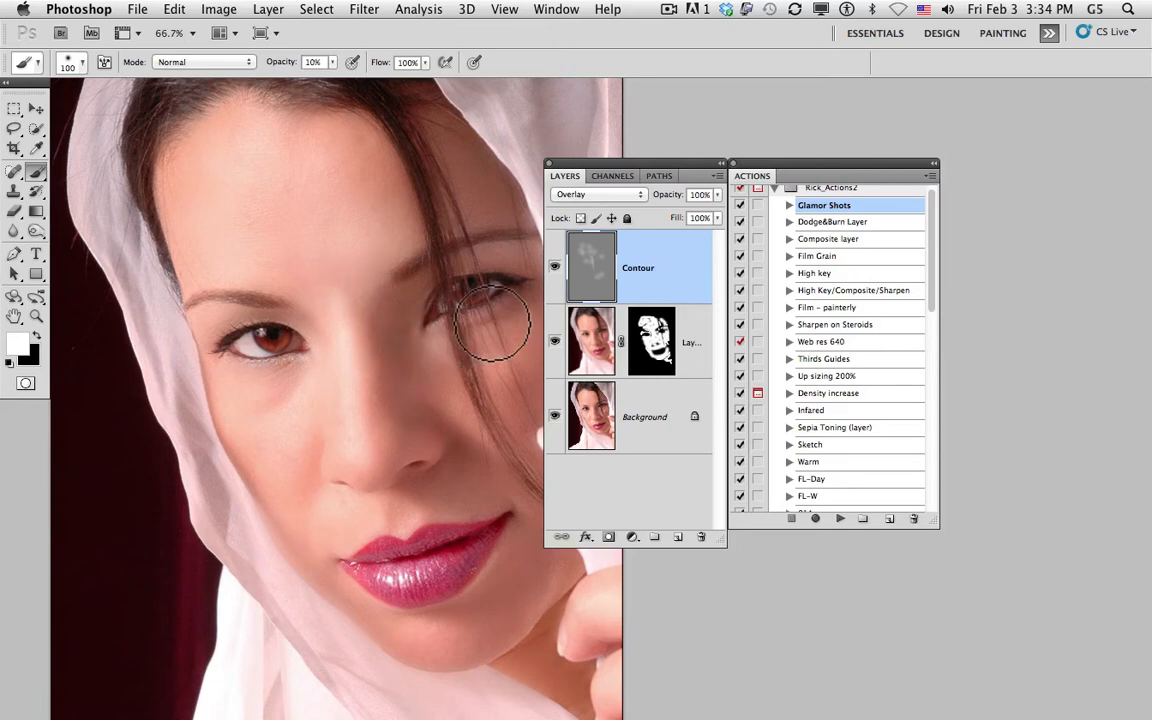
{"action": "mouse_move", "coordinate": [444, 316]}
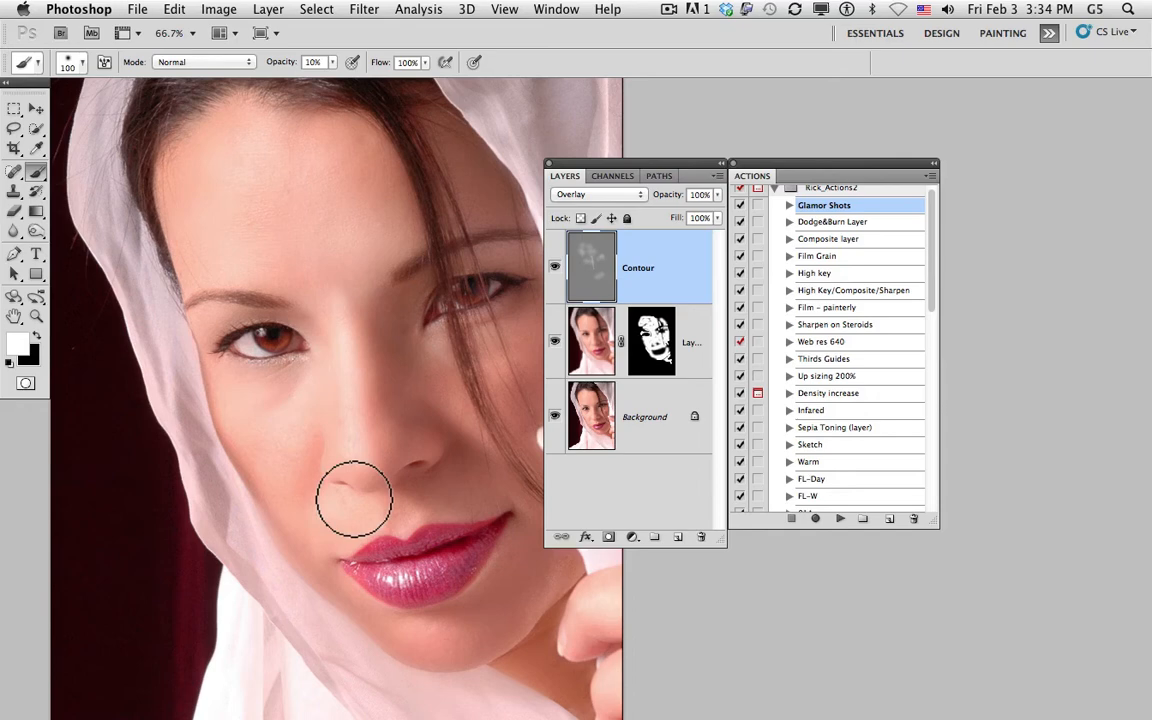
{"action": "mouse_move", "coordinate": [444, 540]}
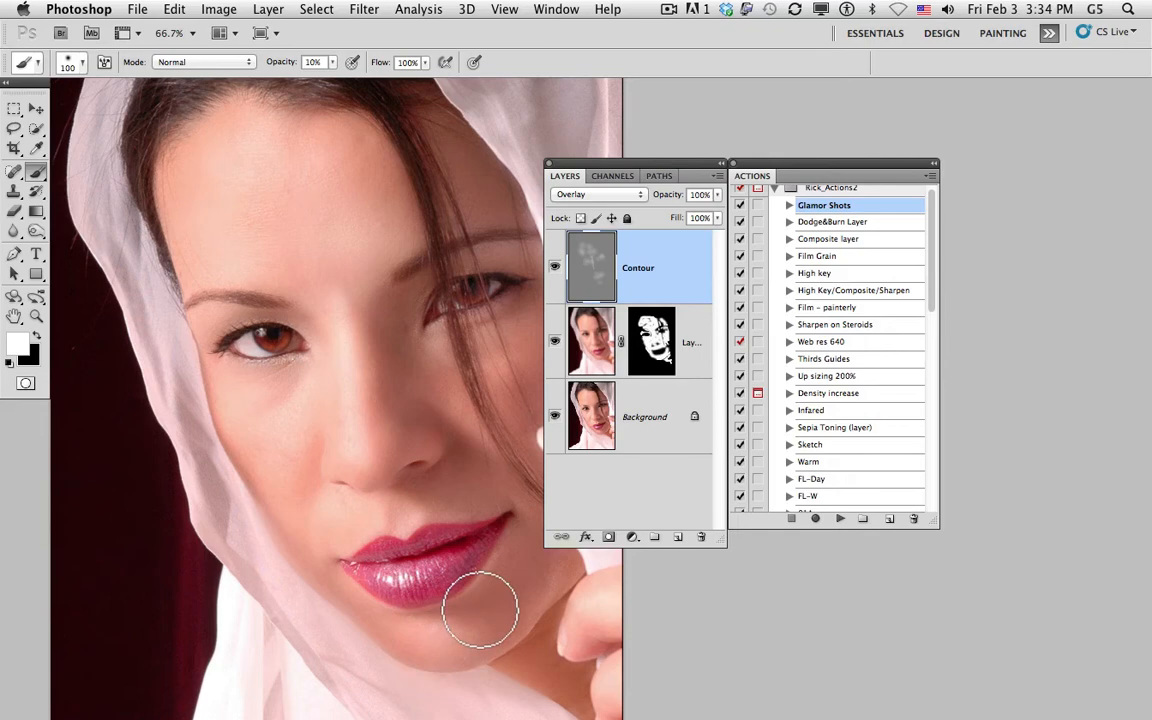
{"action": "mouse_move", "coordinate": [476, 616]}
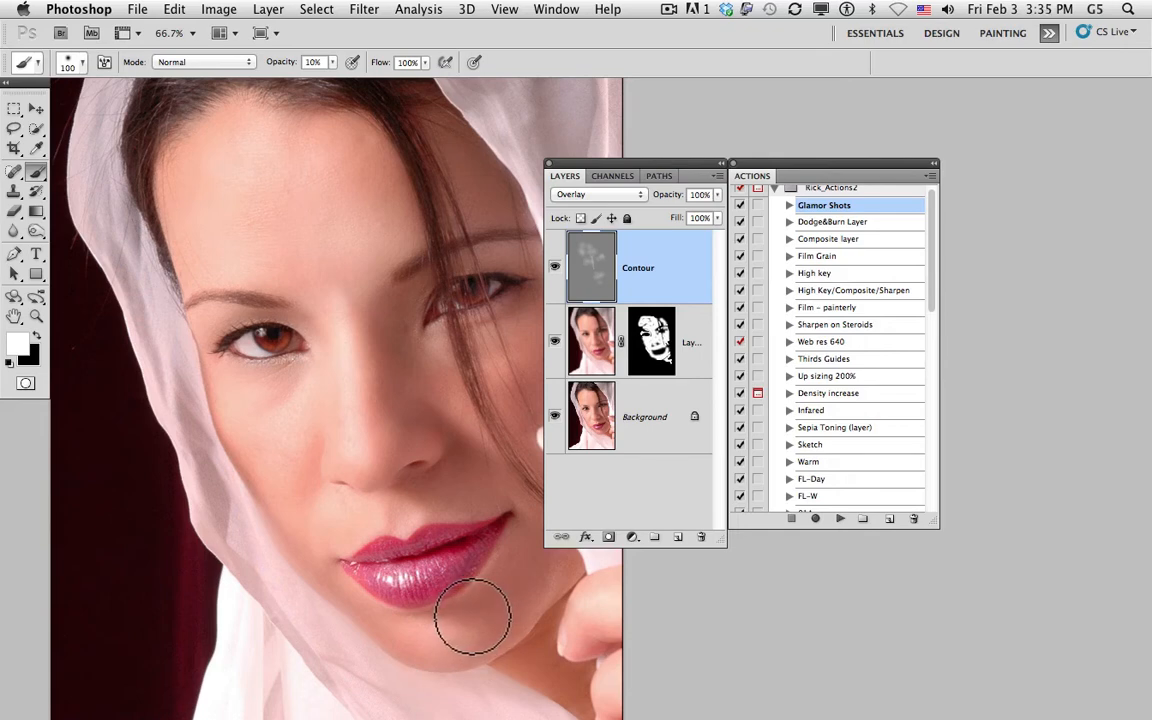
{"action": "mouse_move", "coordinate": [420, 458]}
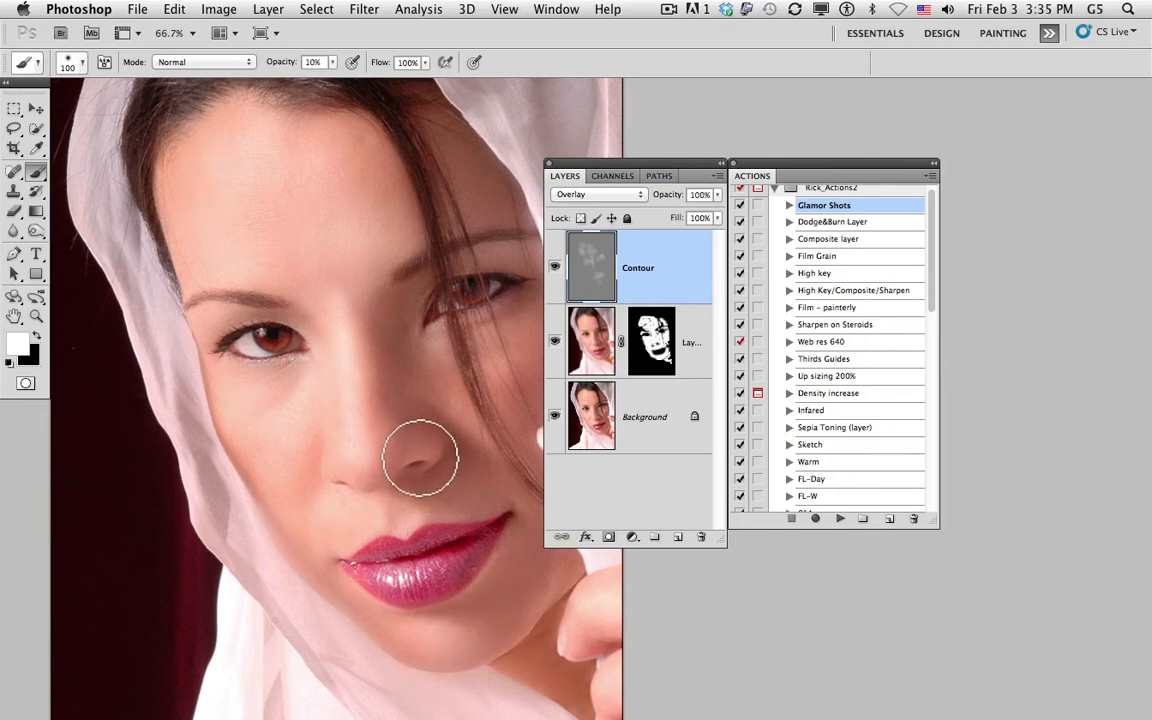
{"action": "mouse_move", "coordinate": [384, 430]}
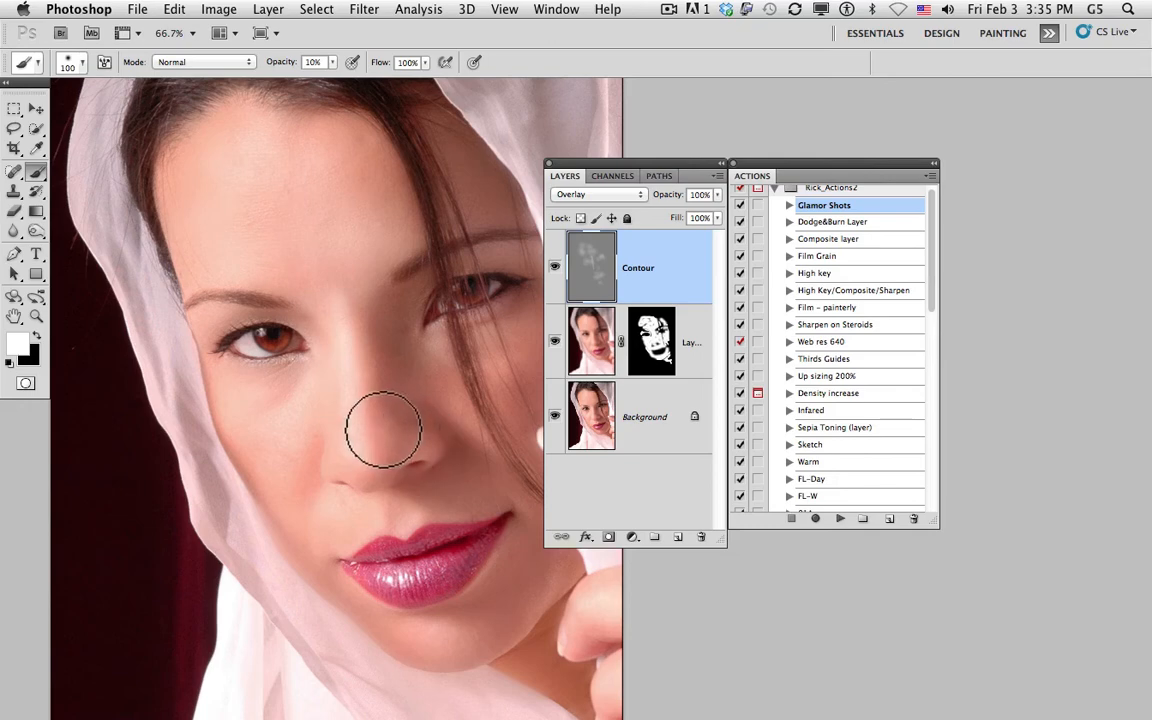
{"action": "left_click", "coordinate": [556, 268]}
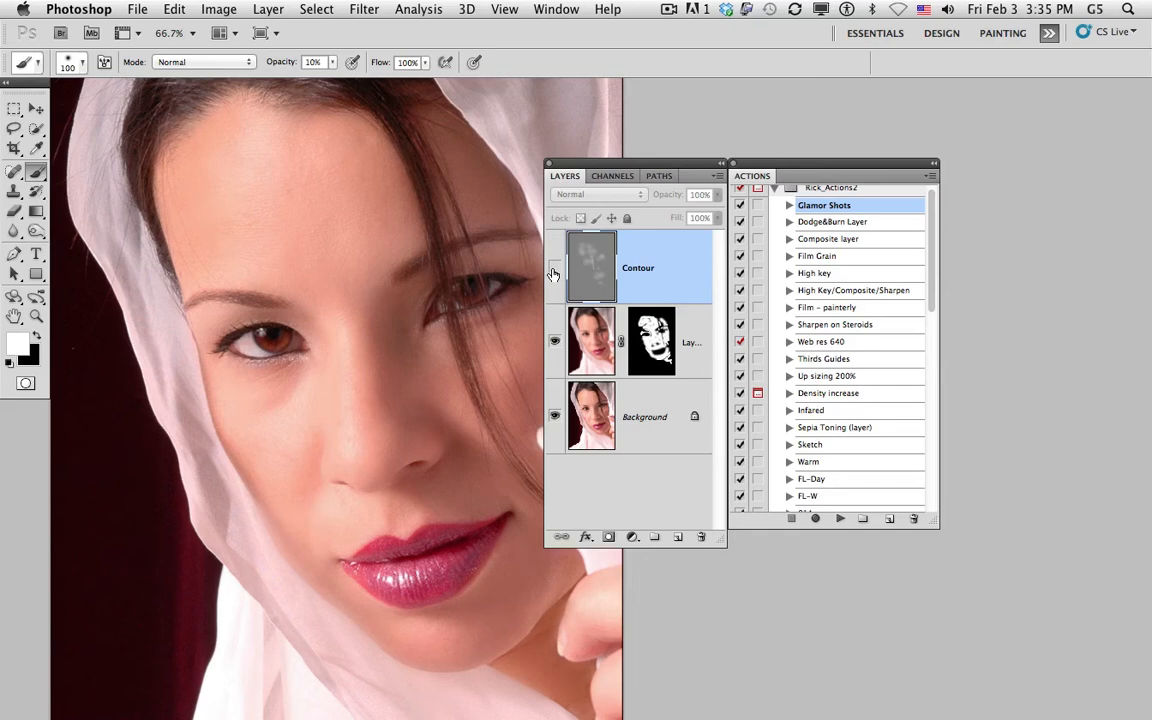
{"action": "left_click", "coordinate": [596, 194]}
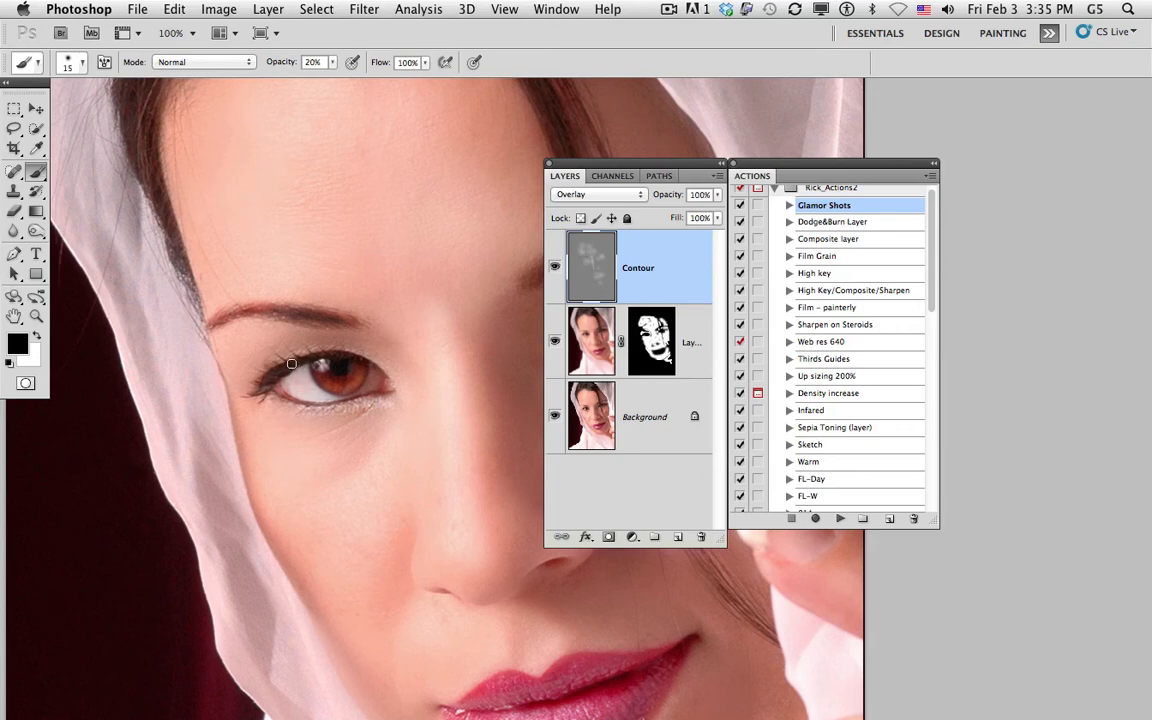
{"action": "mouse_move", "coordinate": [290, 352]}
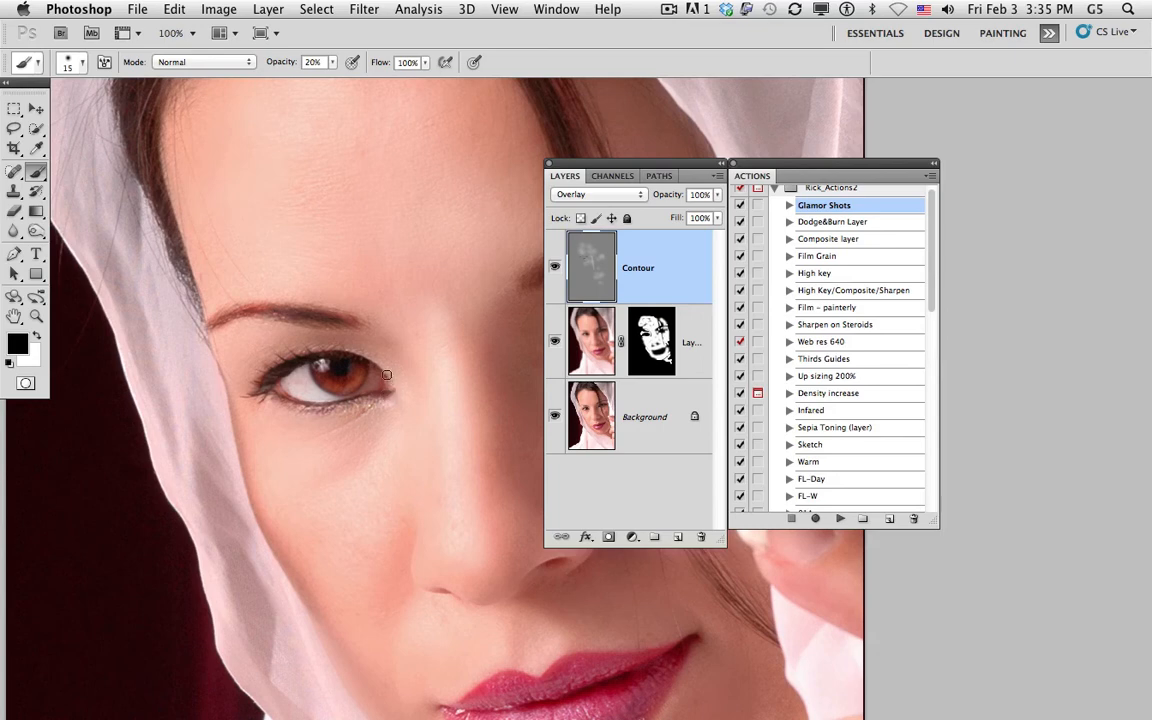
{"action": "mouse_move", "coordinate": [320, 356]}
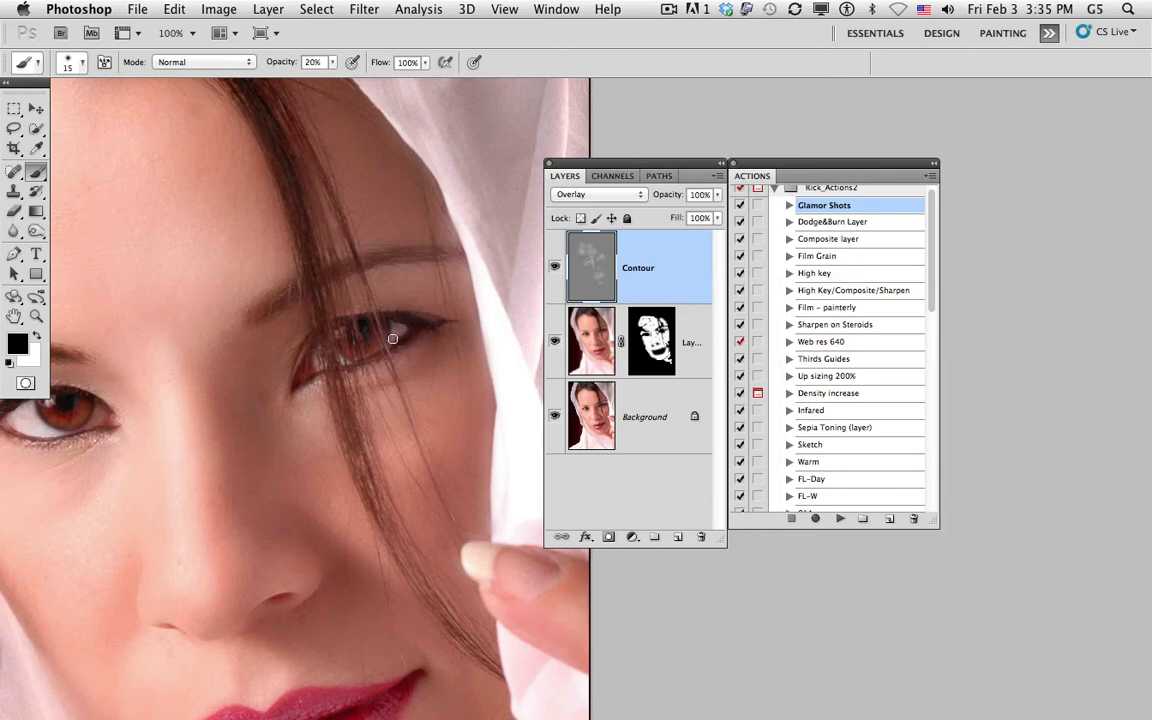
{"action": "mouse_move", "coordinate": [384, 356]}
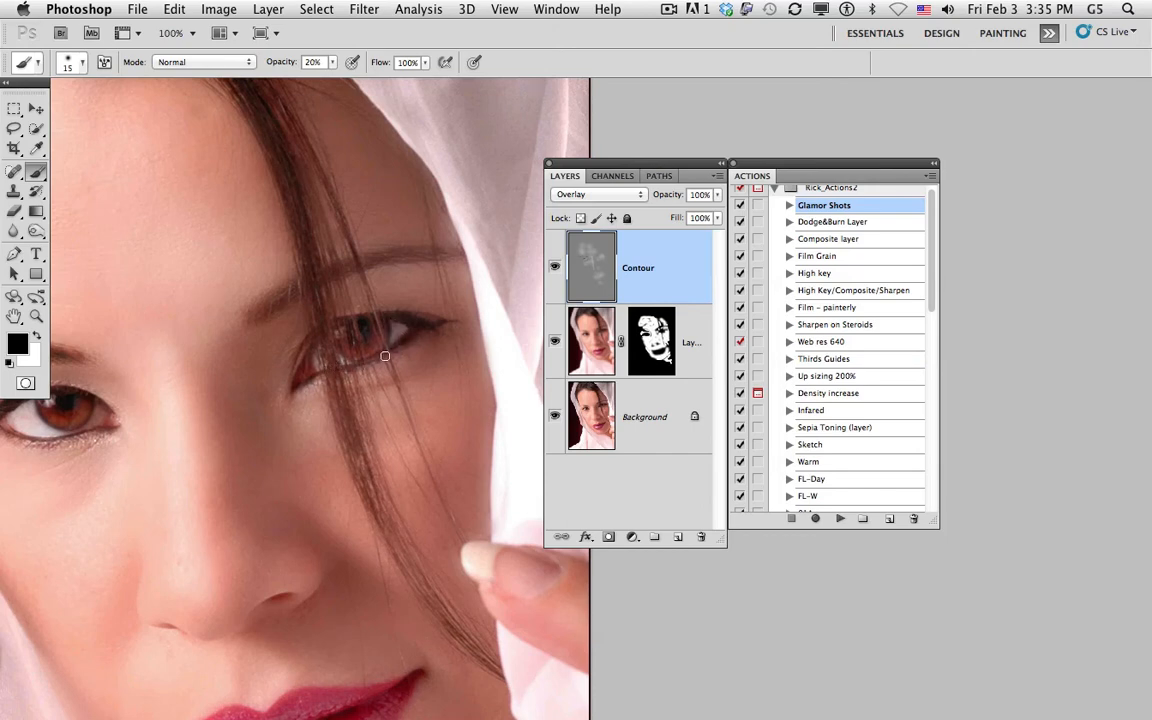
{"action": "mouse_move", "coordinate": [330, 352]}
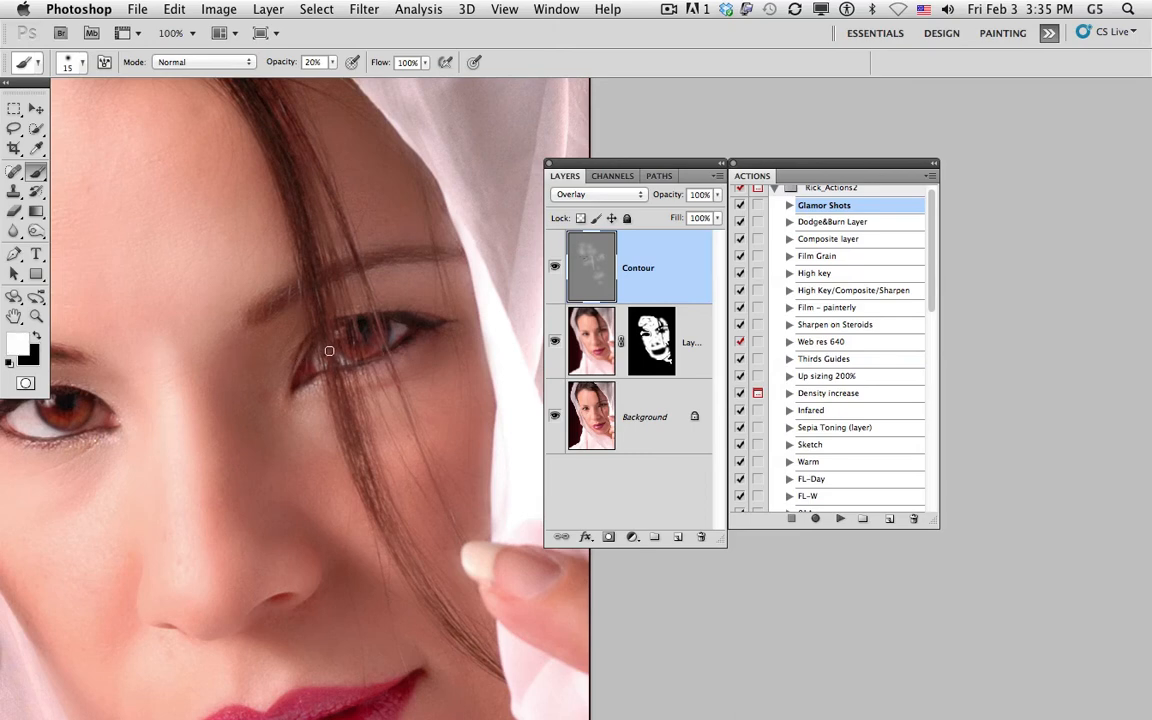
{"action": "mouse_move", "coordinate": [340, 332]}
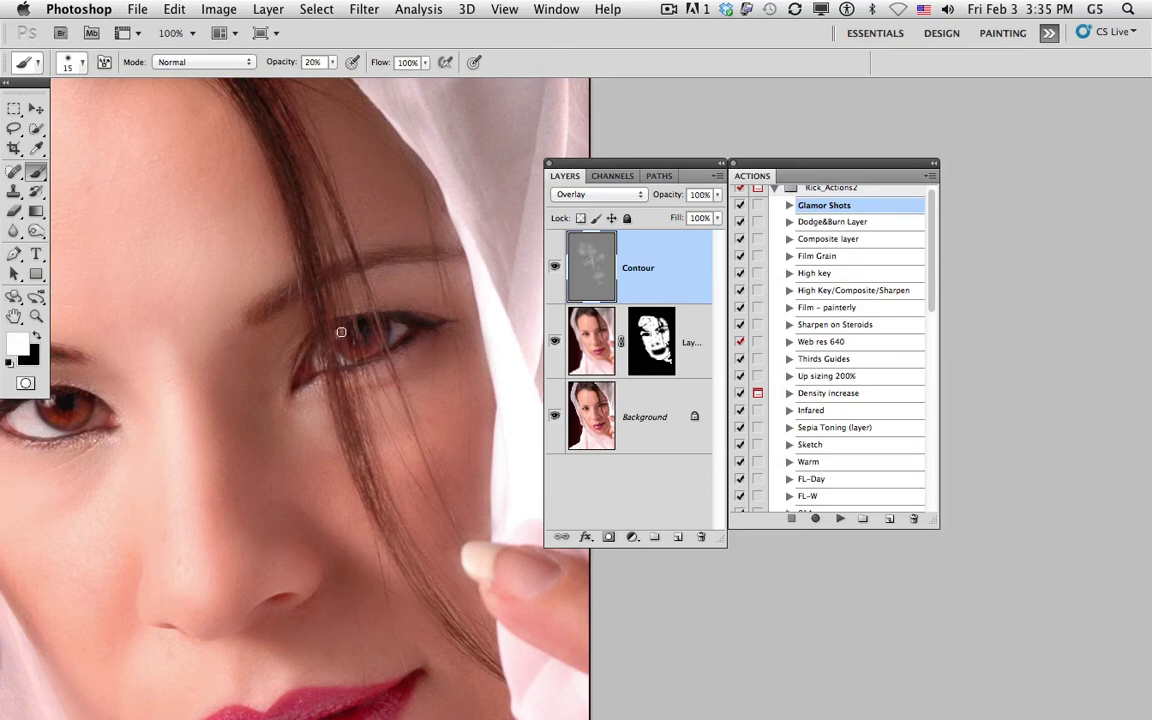
{"action": "mouse_move", "coordinate": [376, 332]}
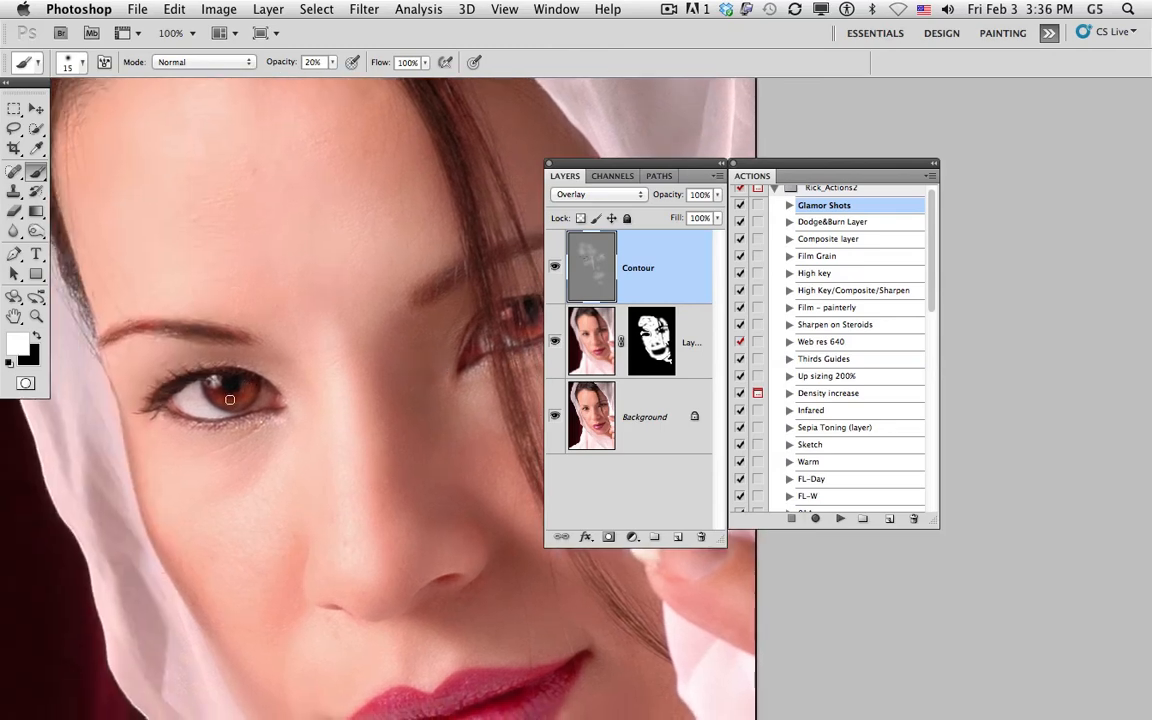
{"action": "mouse_move", "coordinate": [204, 368]}
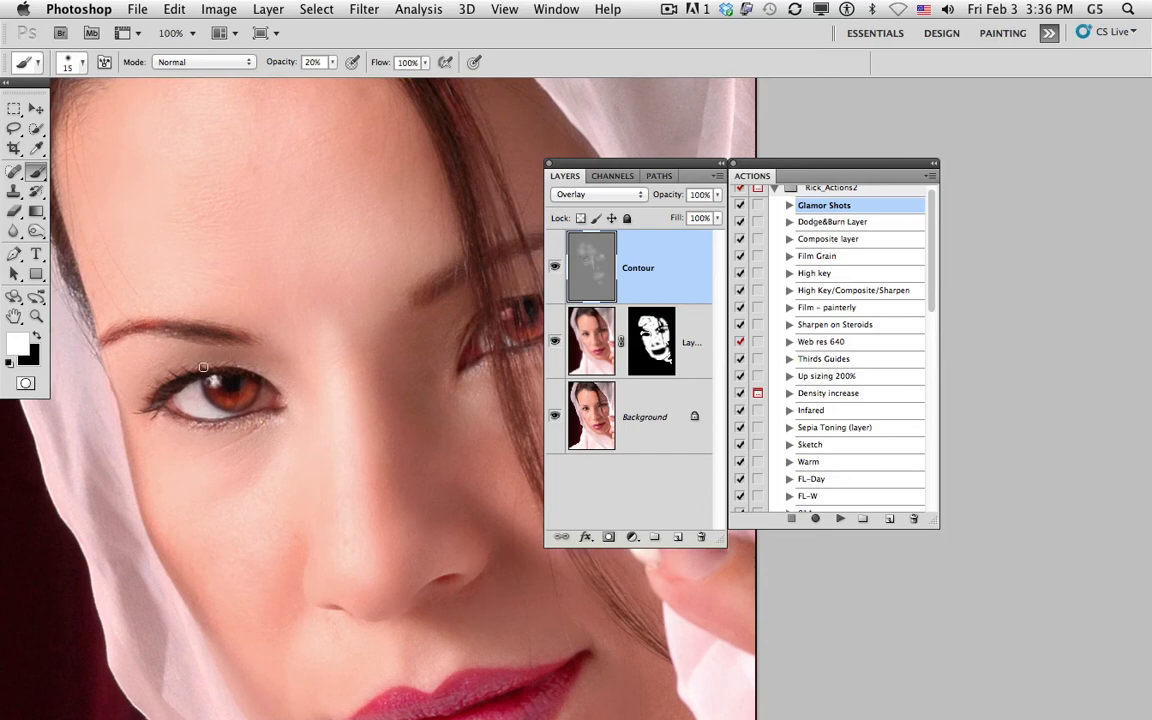
{"action": "mouse_move", "coordinate": [208, 380]}
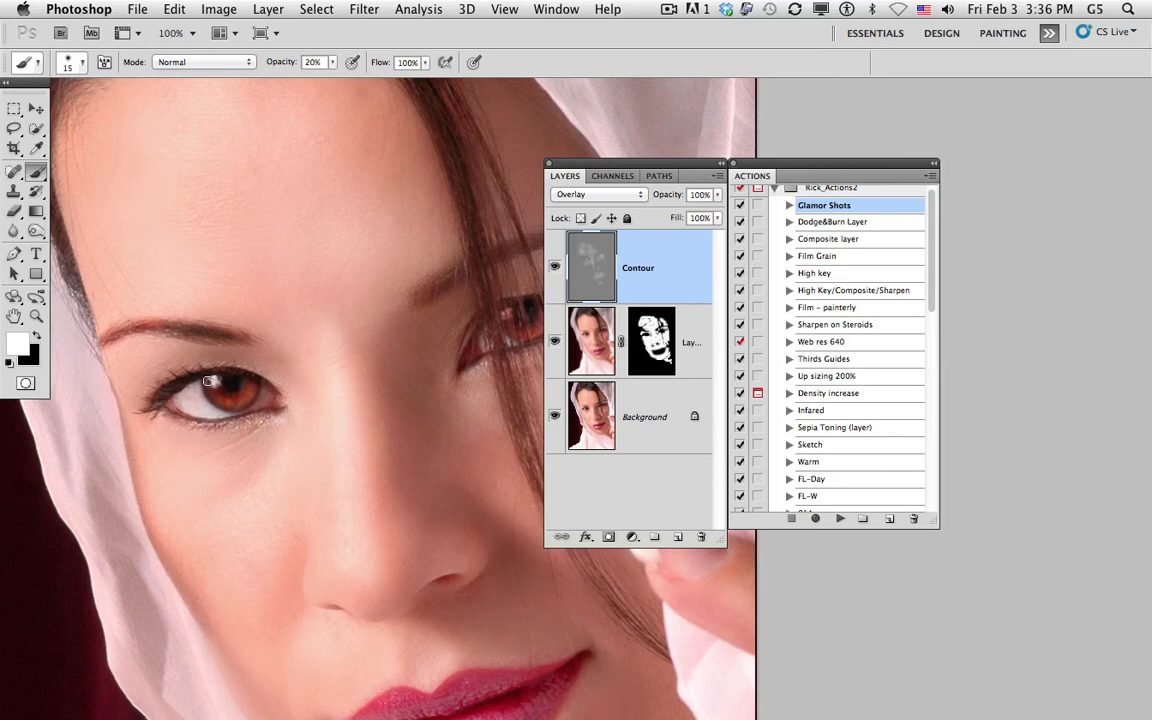
{"action": "mouse_move", "coordinate": [240, 404]}
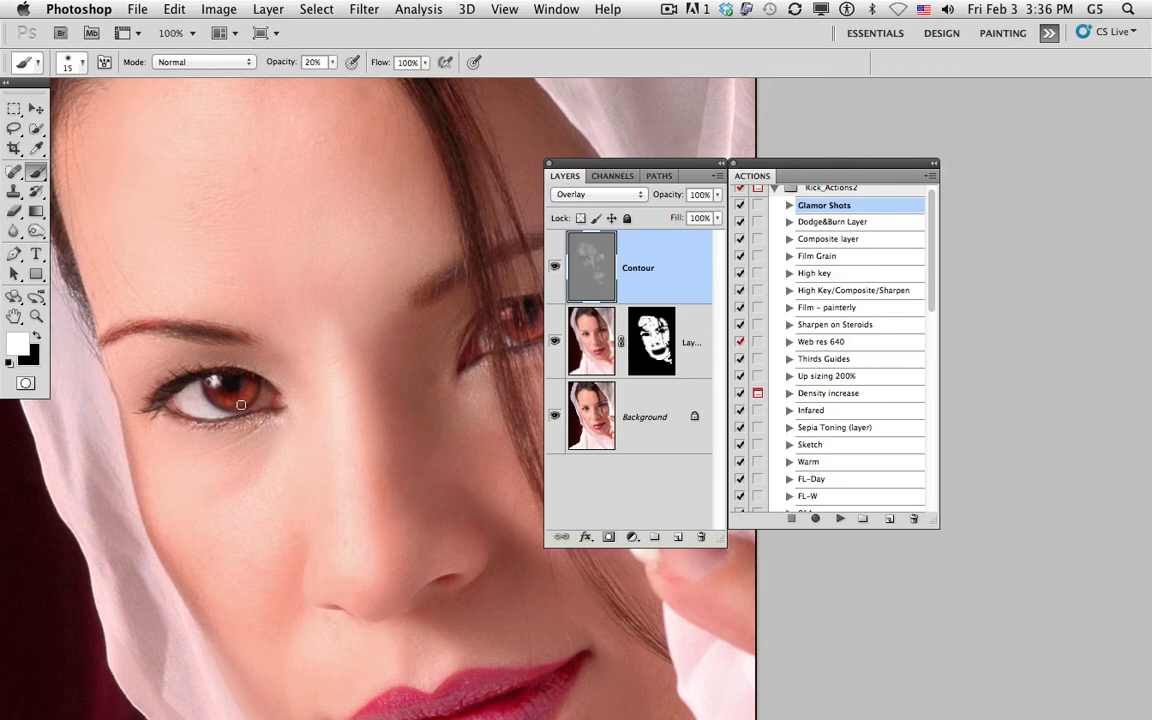
{"action": "mouse_move", "coordinate": [234, 408]}
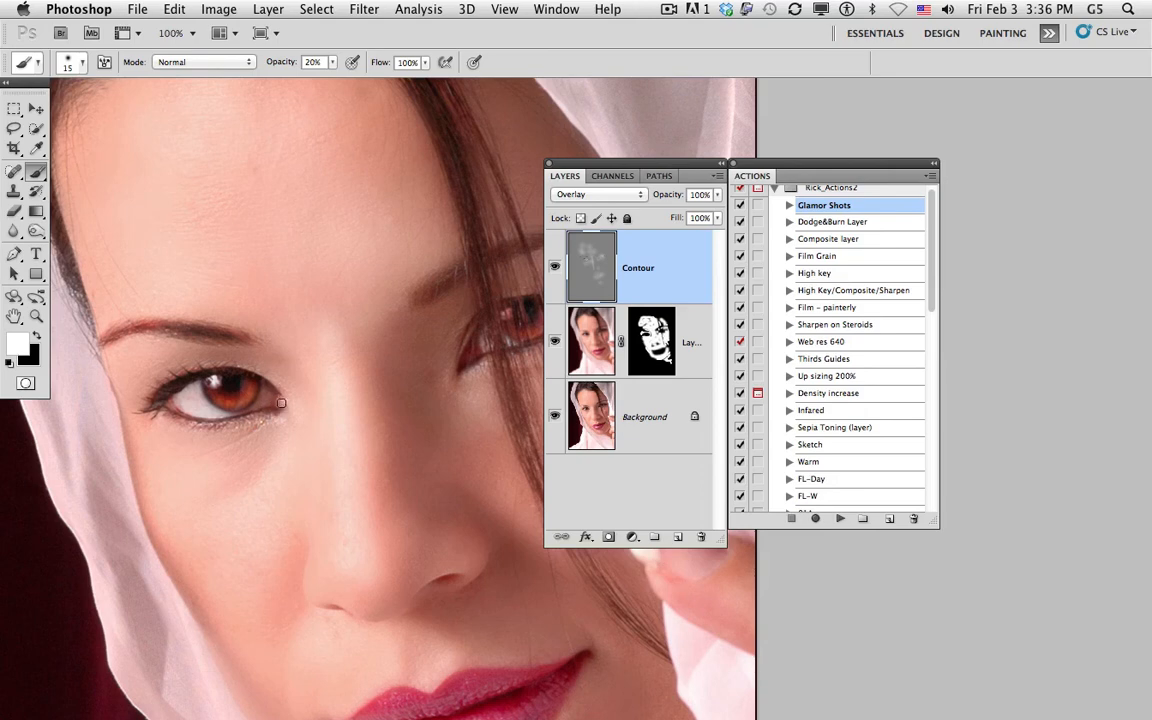
{"action": "mouse_move", "coordinate": [274, 408]}
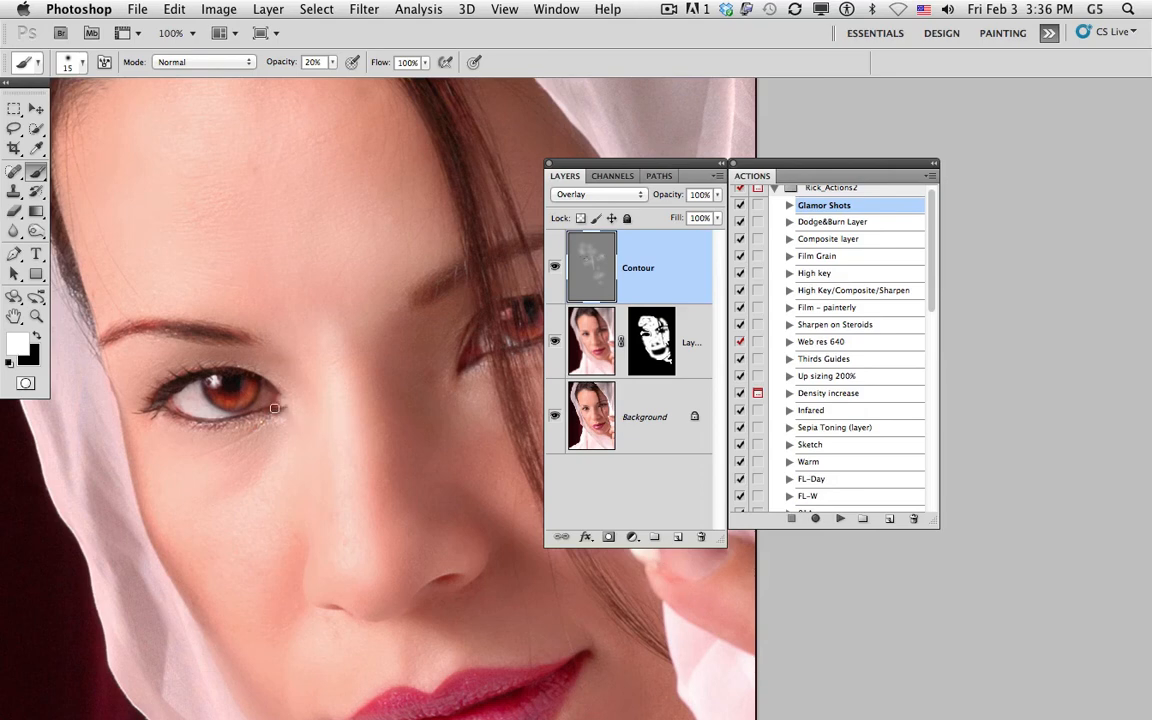
{"action": "mouse_move", "coordinate": [282, 404]}
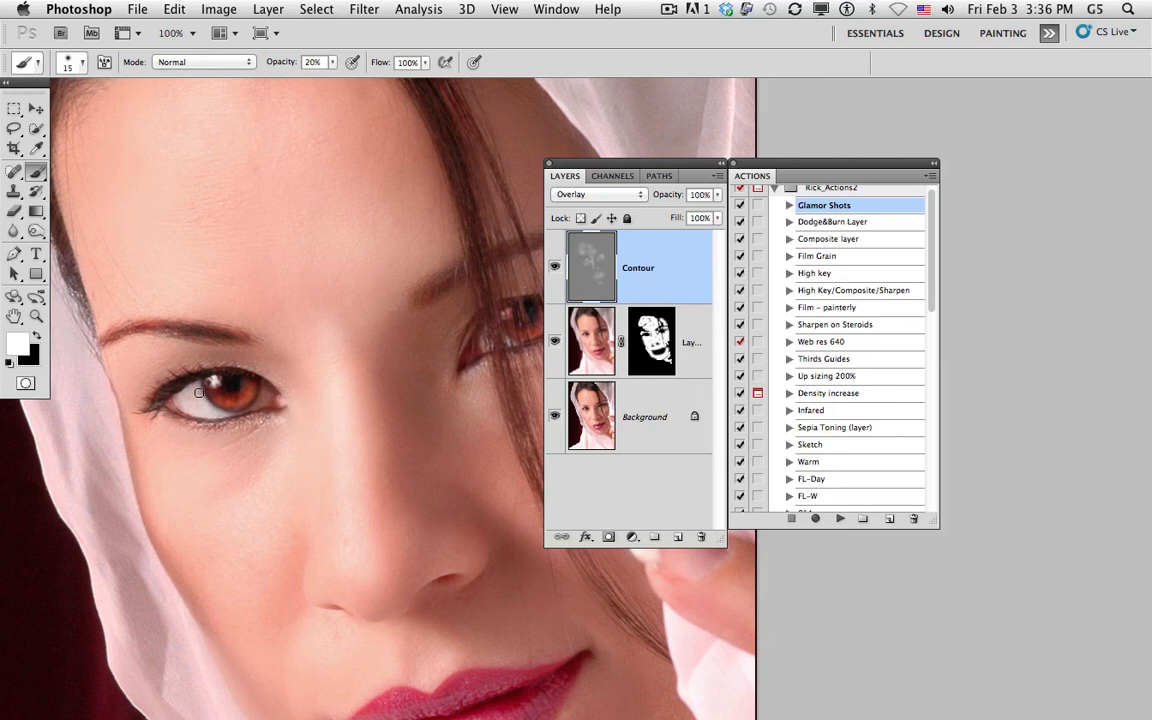
{"action": "mouse_move", "coordinate": [208, 418]}
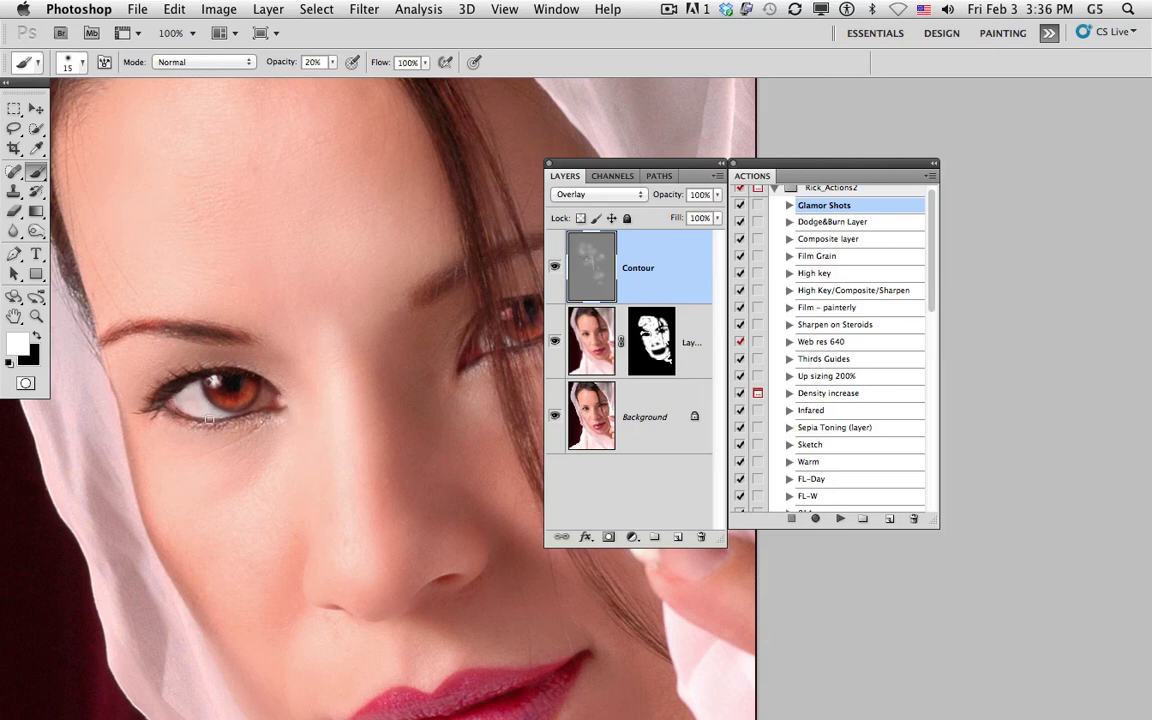
{"action": "mouse_move", "coordinate": [272, 400]}
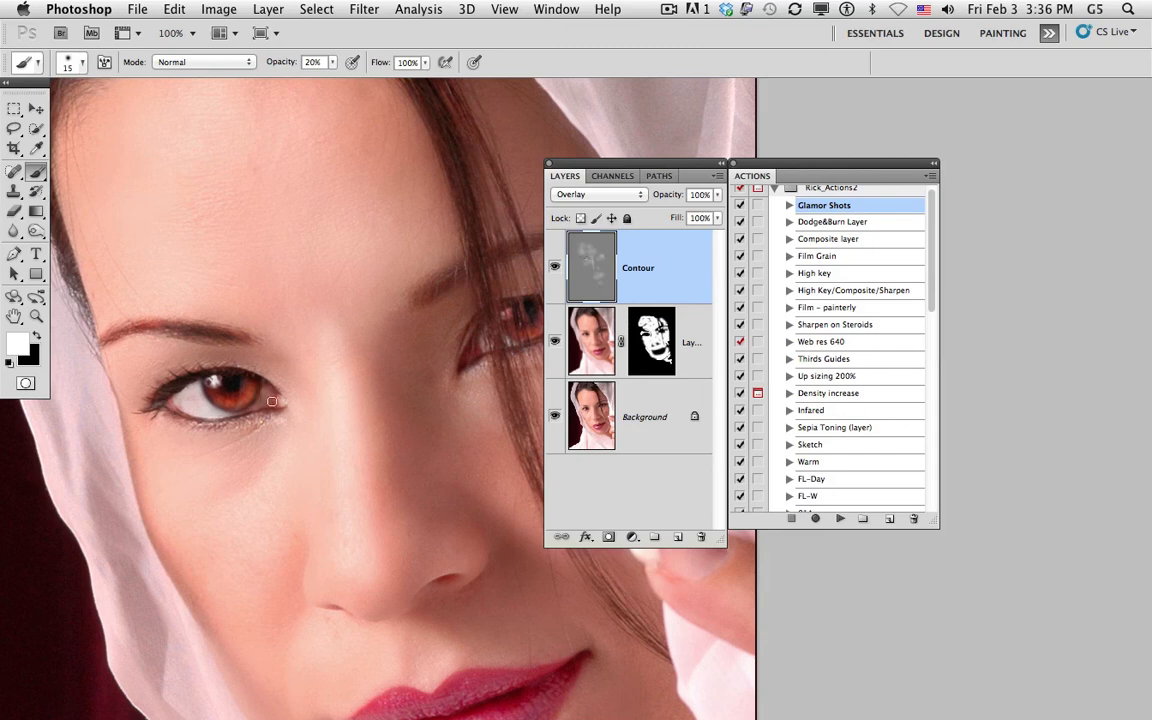
{"action": "mouse_move", "coordinate": [384, 384]}
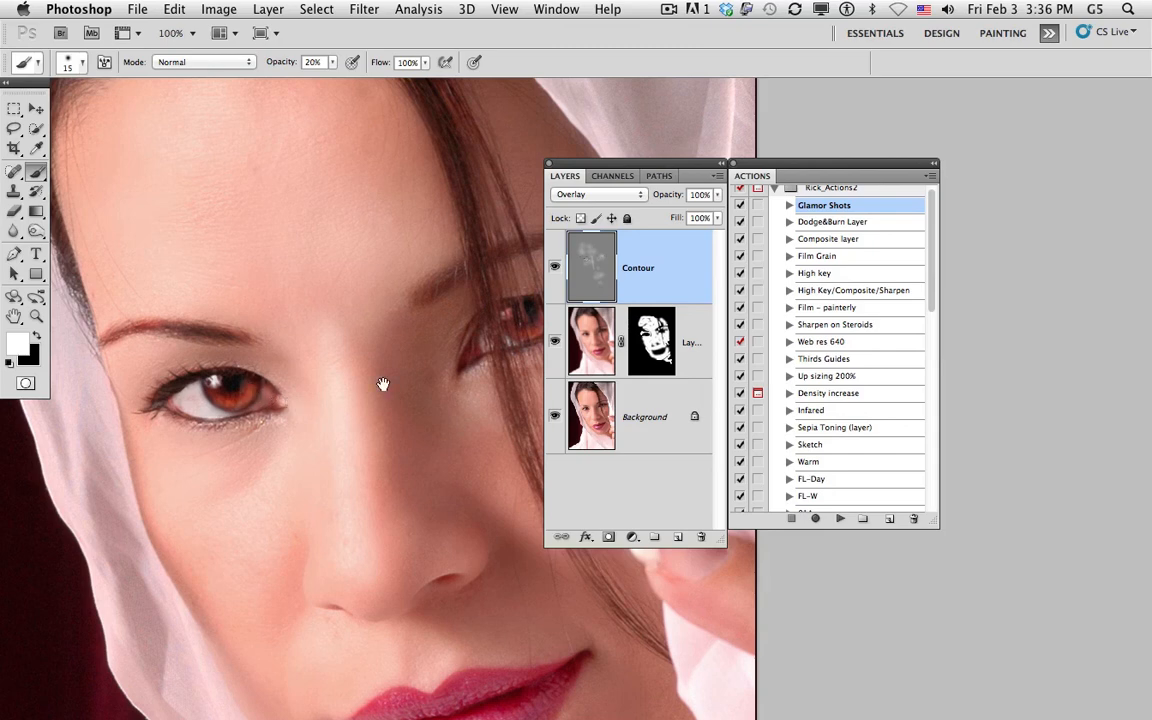
Pan the canvas to bring the other eye into view.
{"action": "left_click_drag", "start_coordinate": [384, 384], "coordinate": [408, 348]}
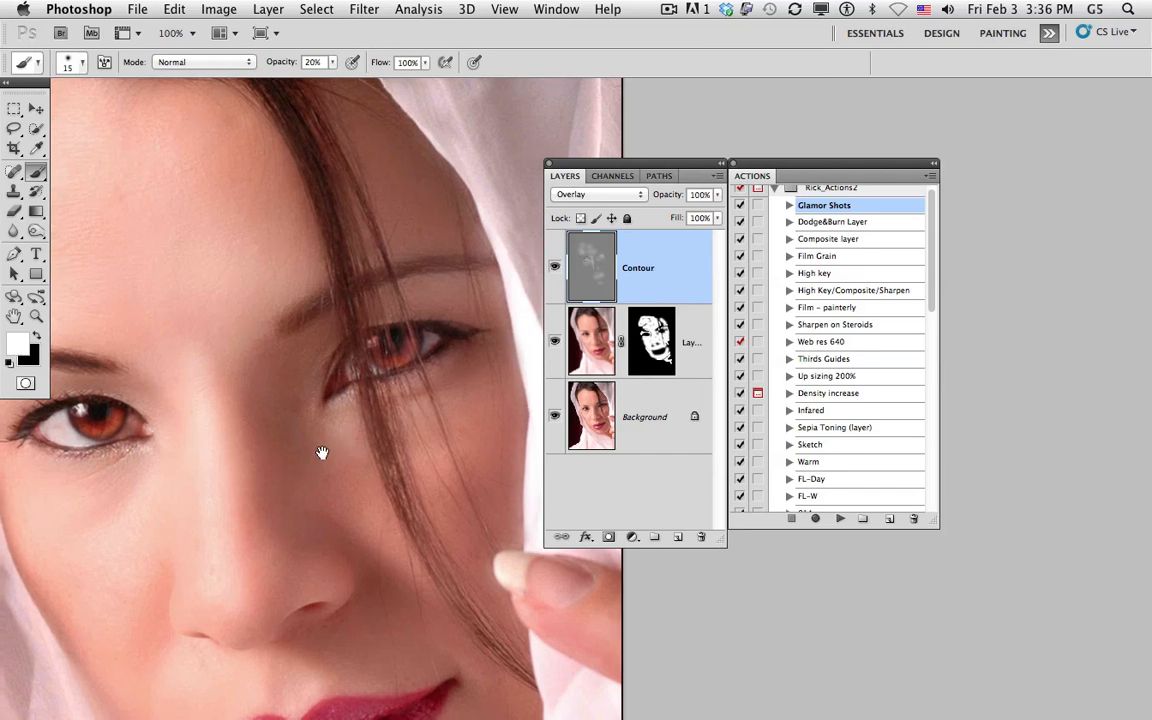
{"action": "left_click", "coordinate": [552, 268]}
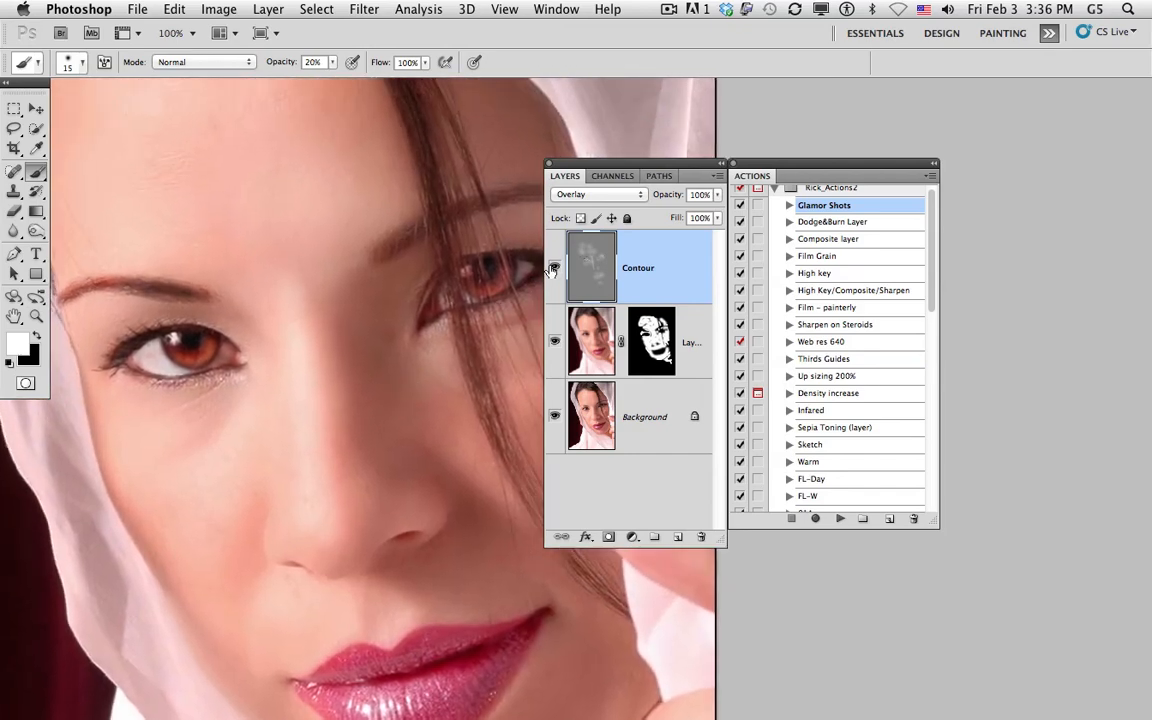
{"action": "left_click", "coordinate": [554, 268]}
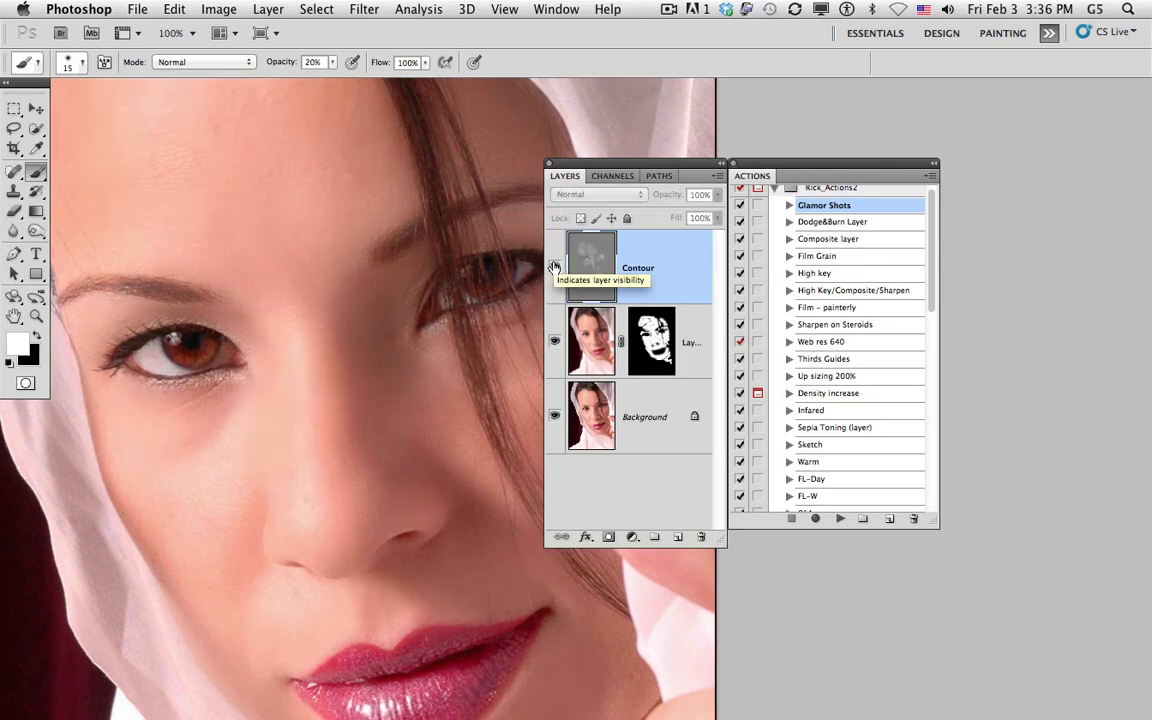
{"action": "left_click", "coordinate": [598, 194]}
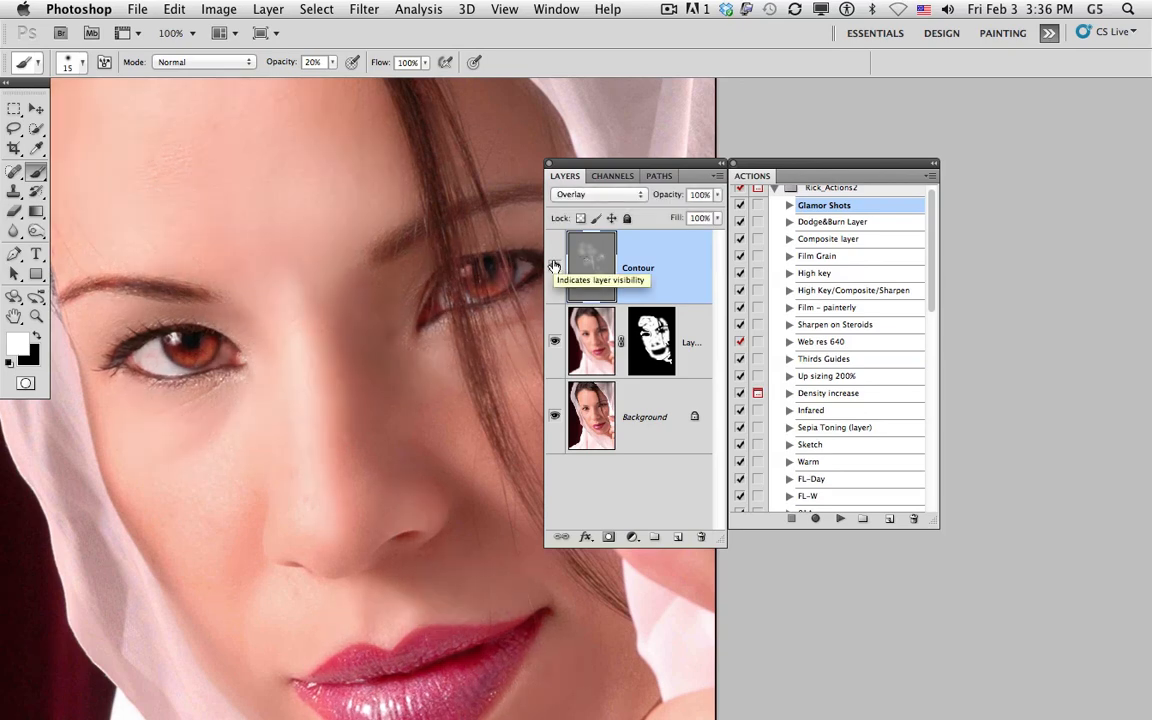